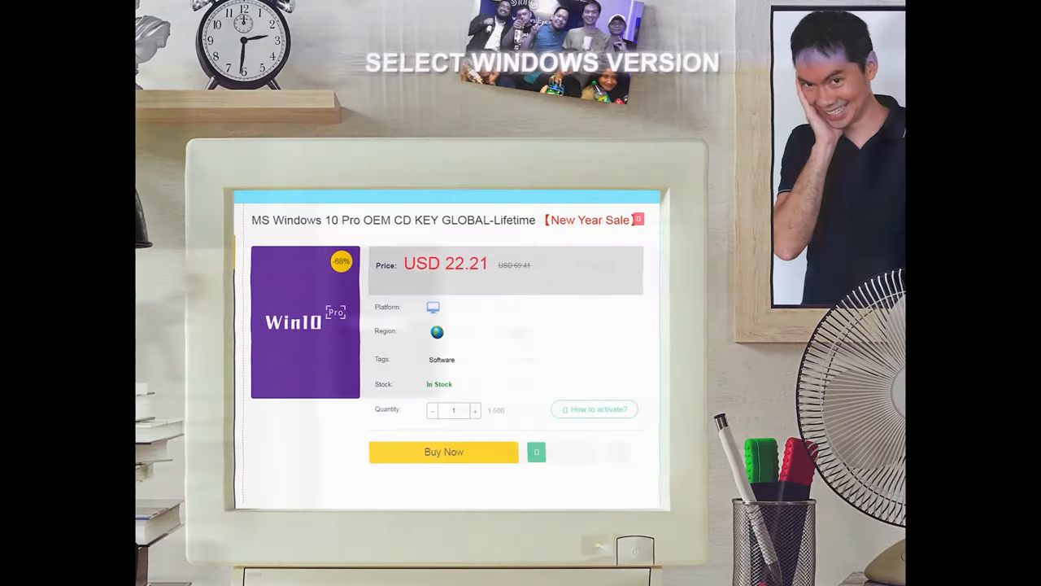
- Buy the Windows 10 Pro key with promo code HS20 and submit the order at USD 16.66
{"action": "left_click", "coordinate": [442, 452]}
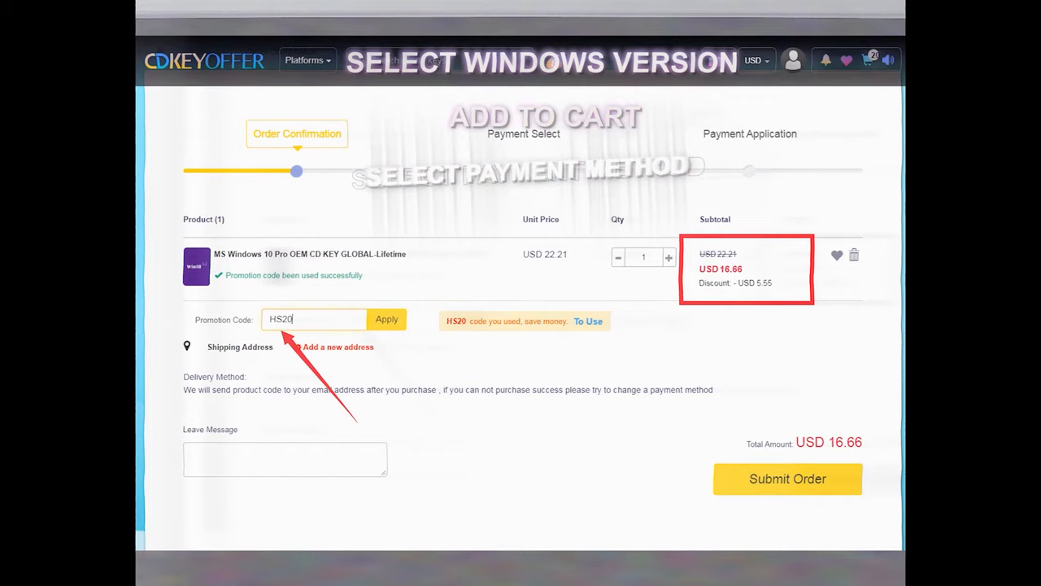
{"action": "left_click", "coordinate": [788, 478]}
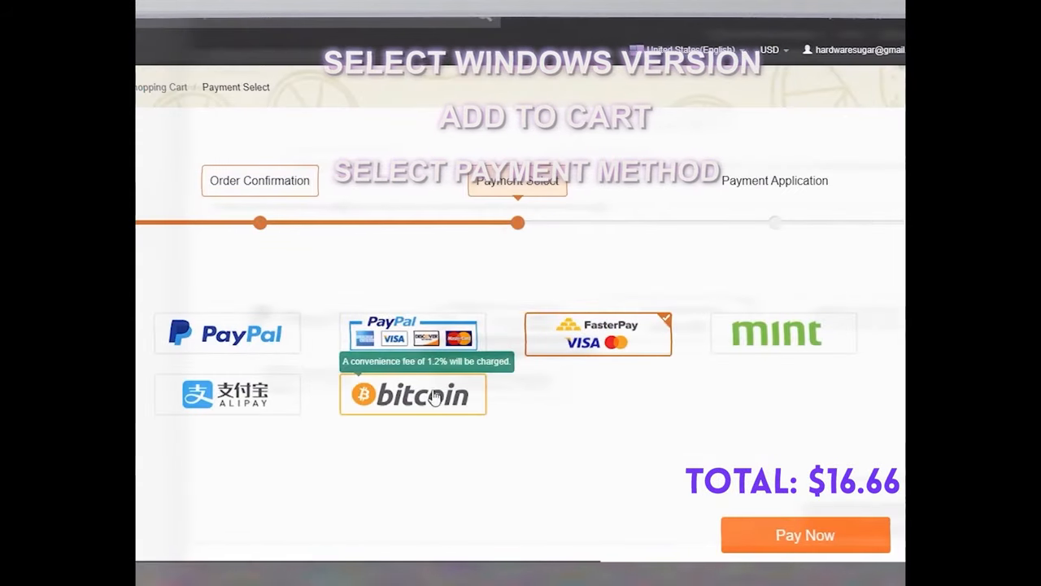